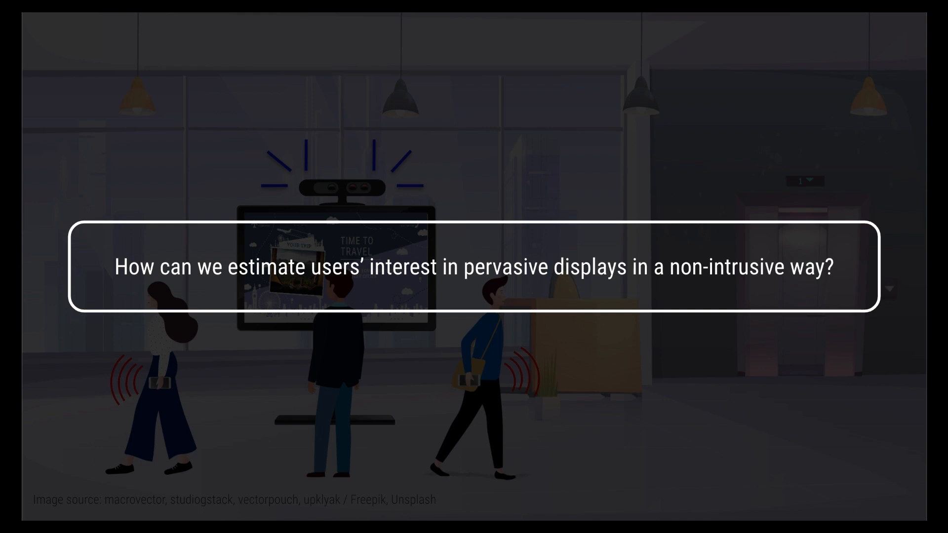
pyautogui.press('Right')
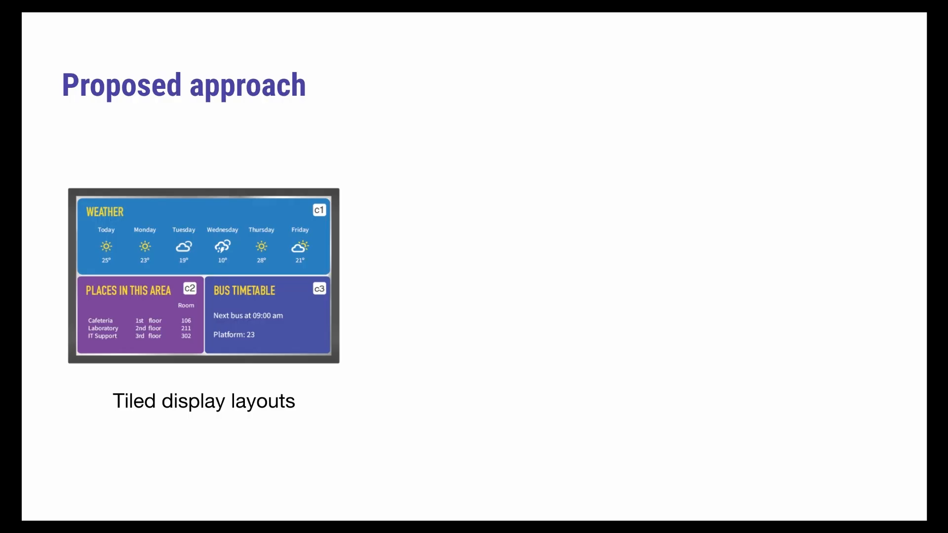